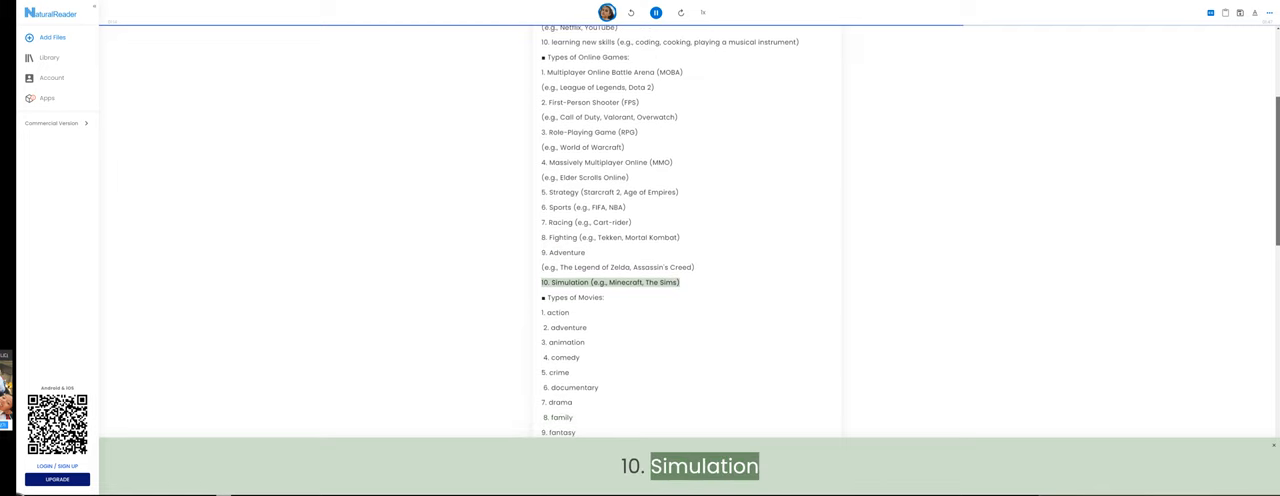
pyautogui.scroll(-3)
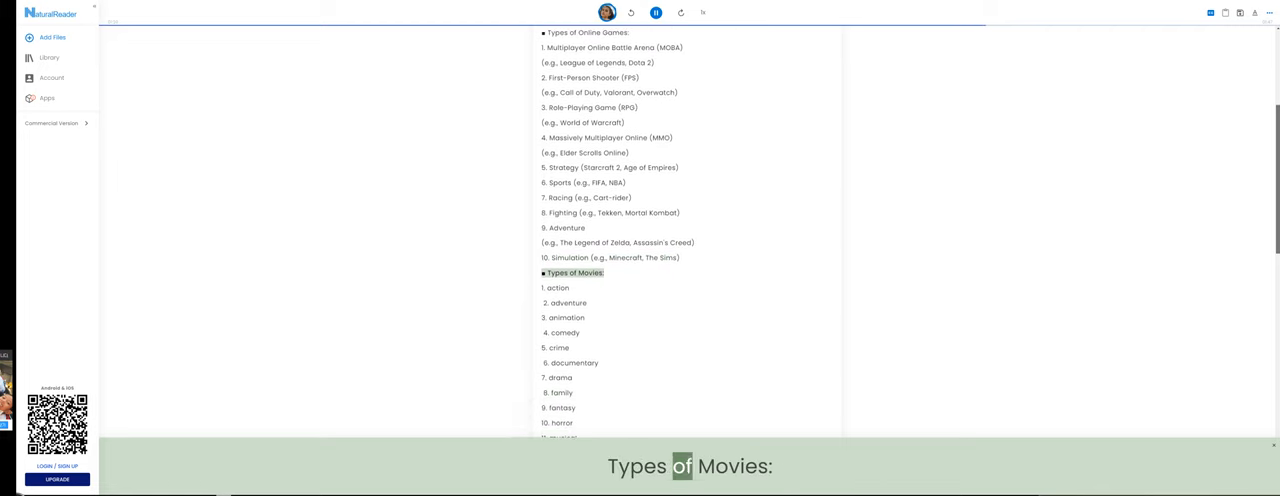